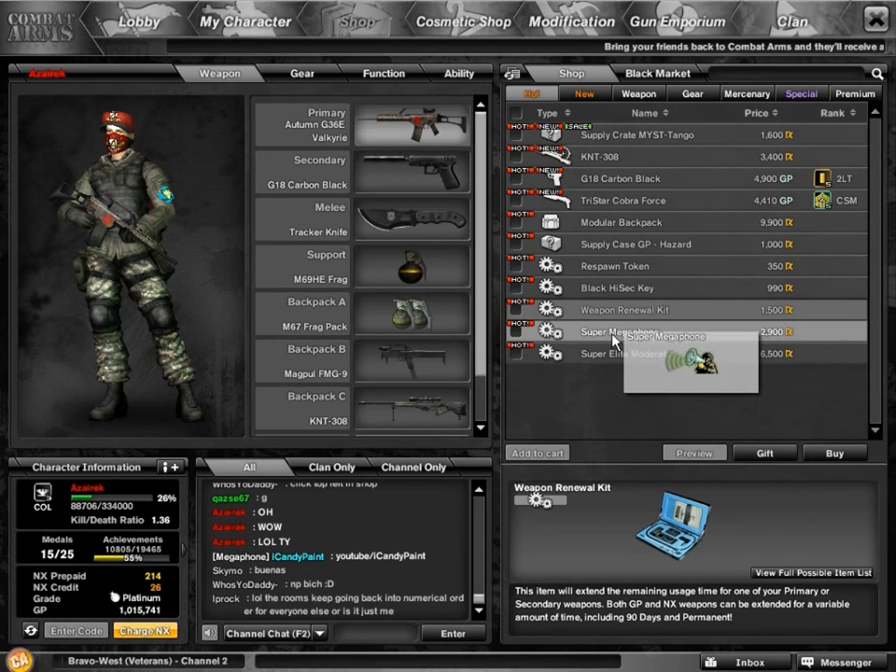
Preview the Super Megaphone's description, then the Supply Crate MYST-Tango's description.
left_click(619, 331)
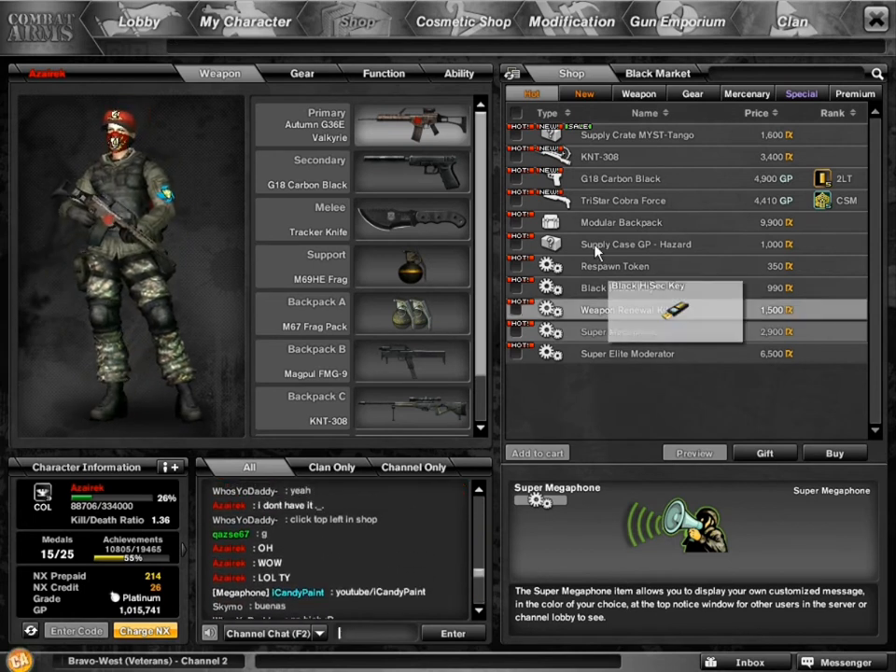
left_click(637, 134)
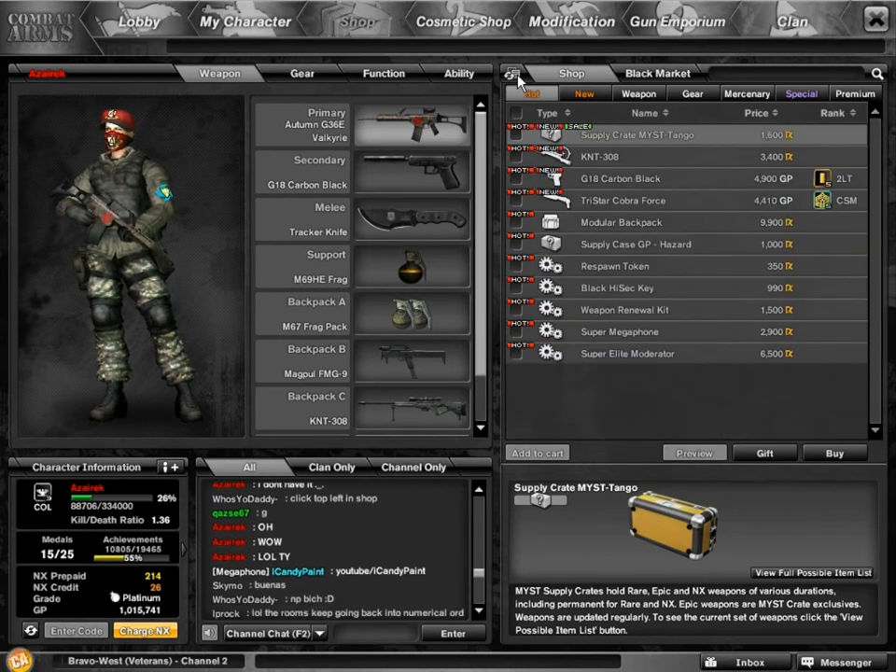
Switch the shop to grid layout and view the KNT-308 sniper rifle's stats.
left_click(532, 93)
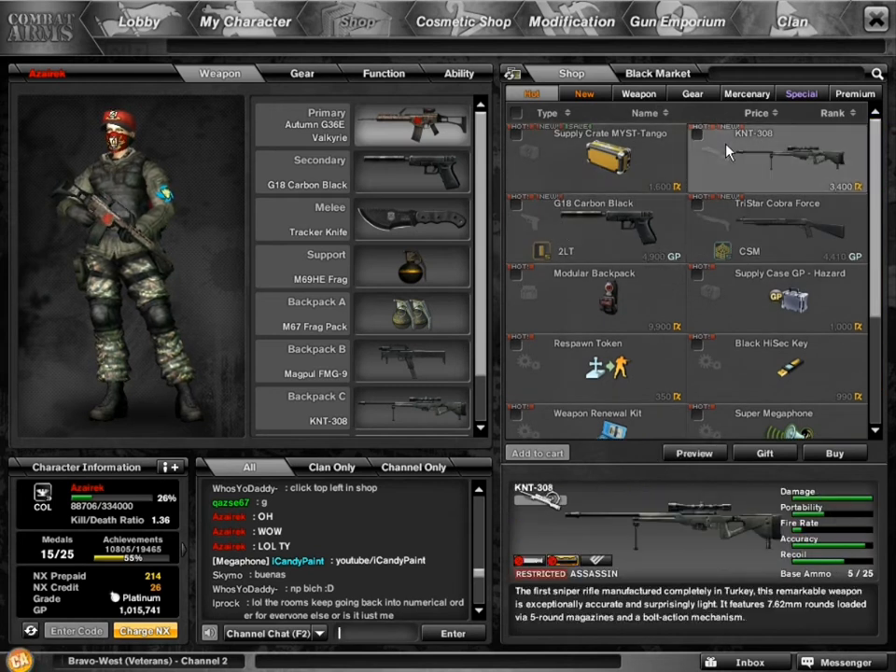
left_click(775, 224)
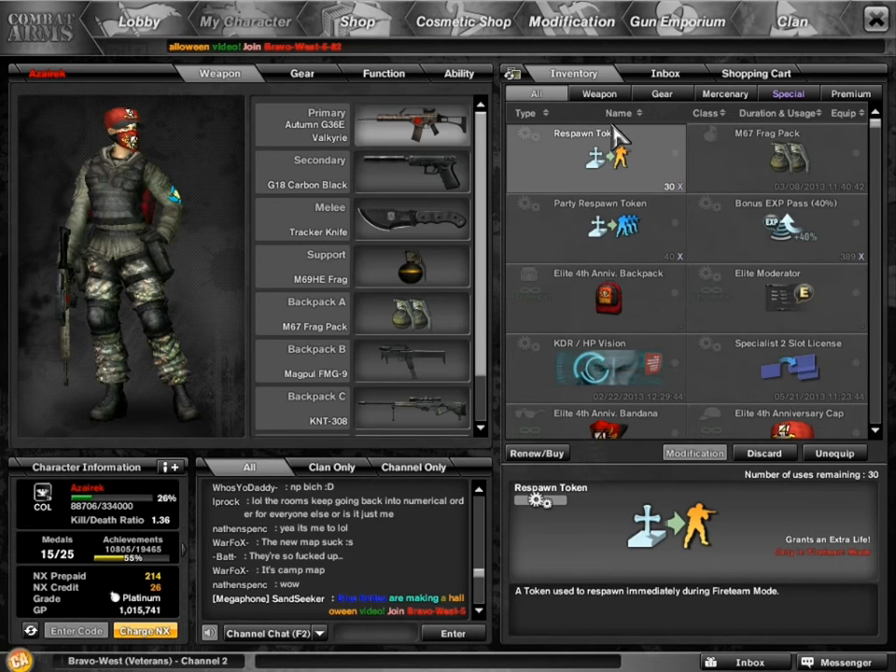
Filter the inventory to the Weapon category and scroll through the weapon grid.
left_click(598, 93)
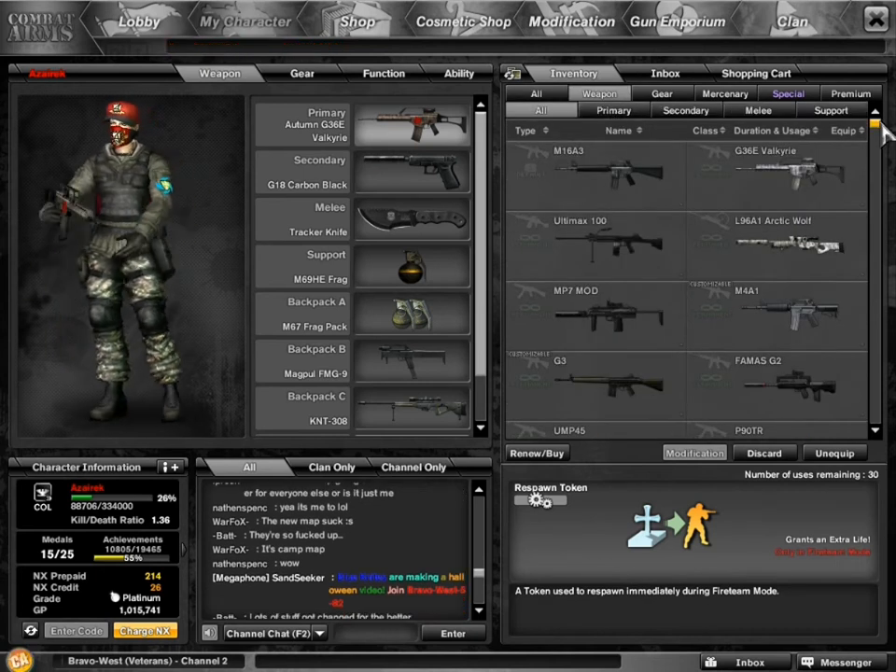
scroll("down", 3)
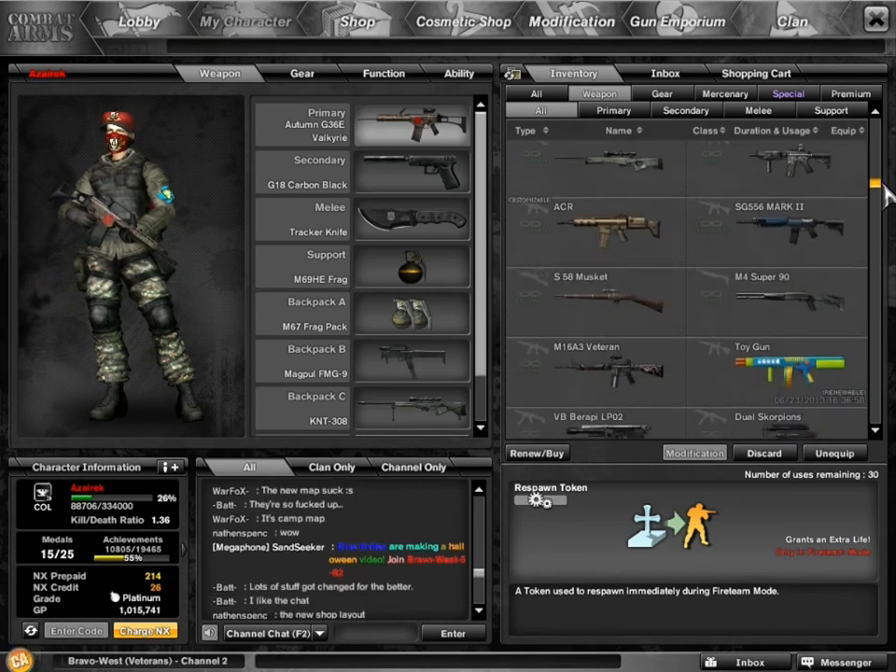
scroll("down", 3)
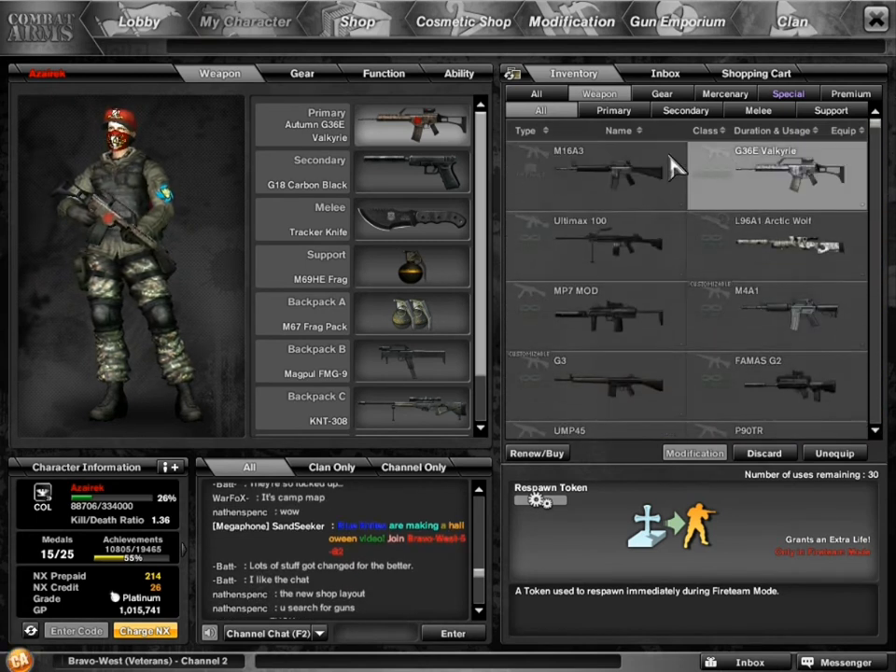
scroll("down", 3)
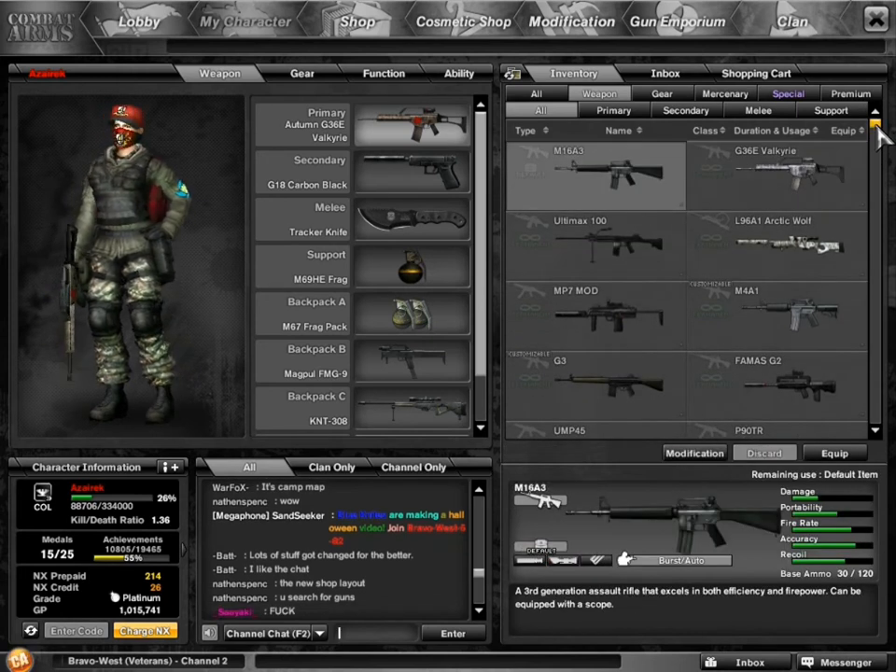
View the M4A1's stats and scroll through the owned weapons list.
left_click(774, 315)
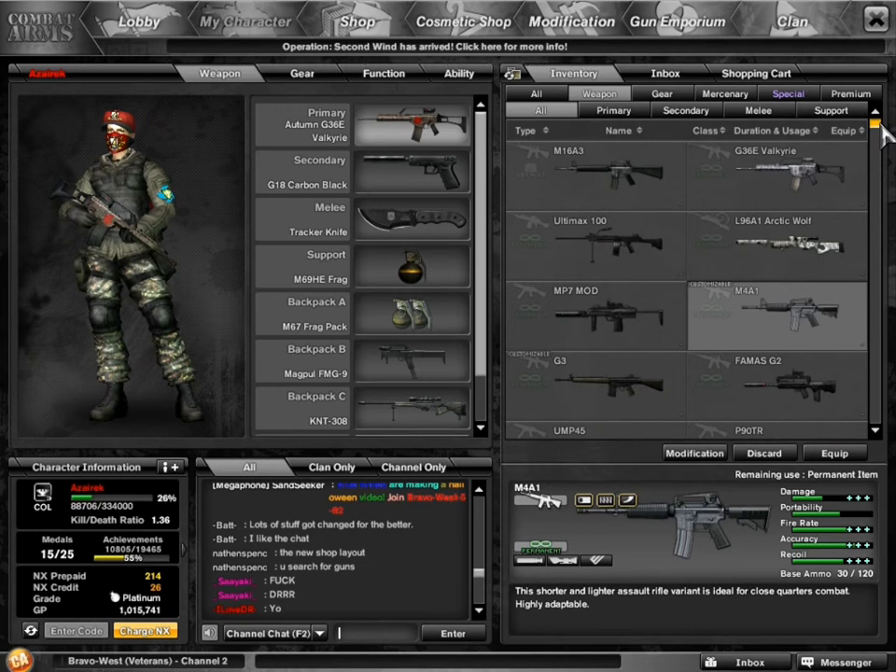
scroll("down", 3)
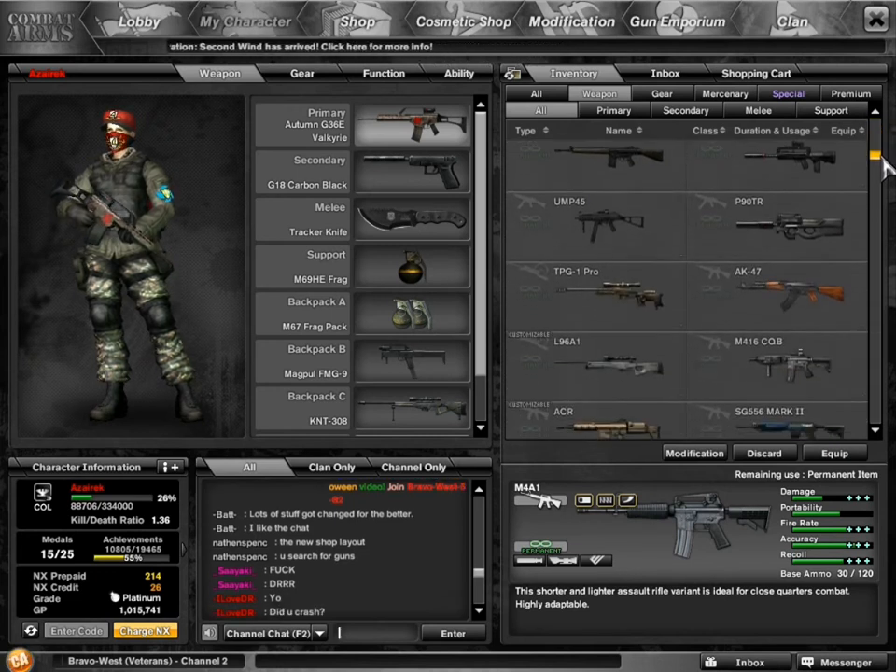
scroll("down", 3)
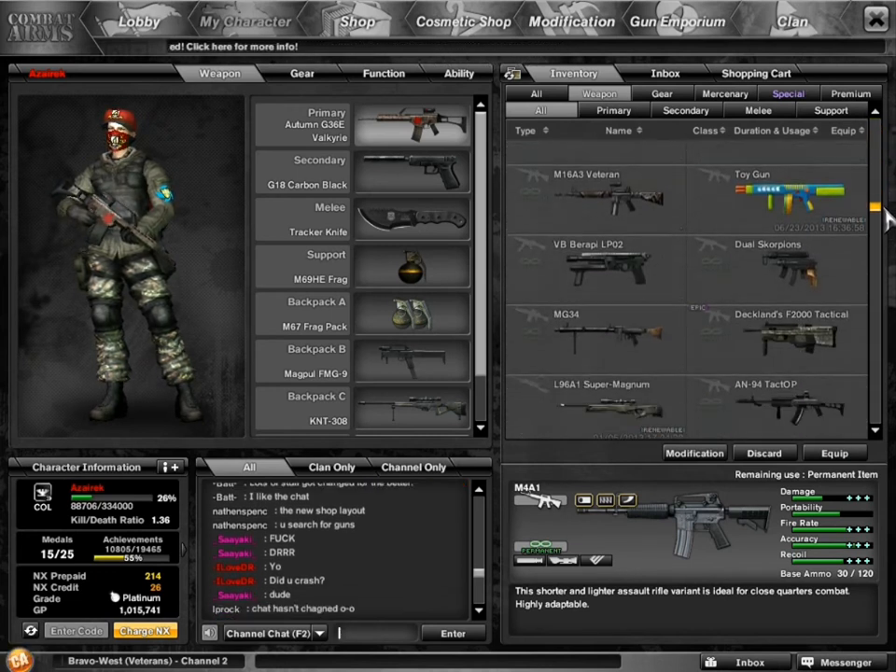
scroll("down", 3)
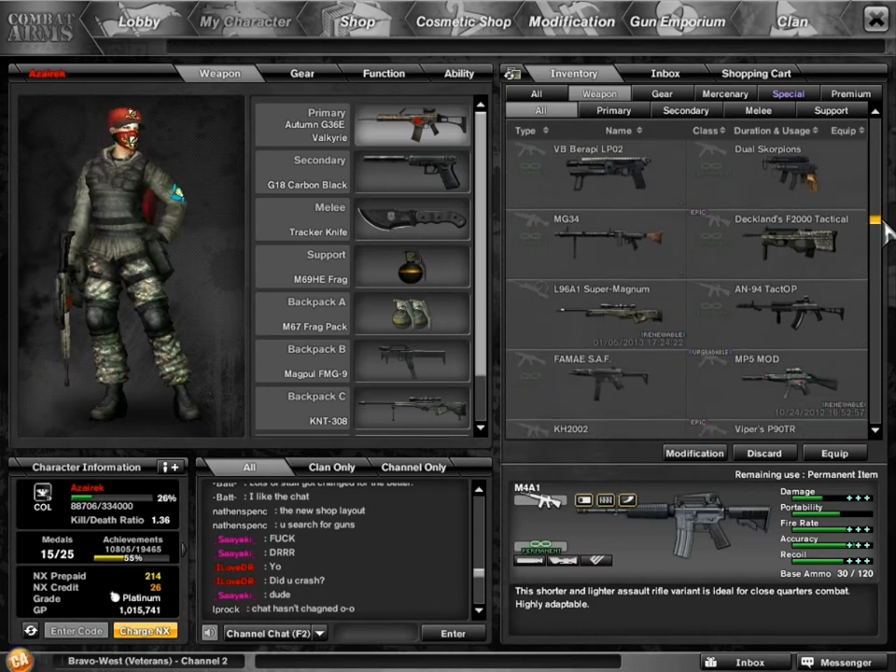
scroll("down", 3)
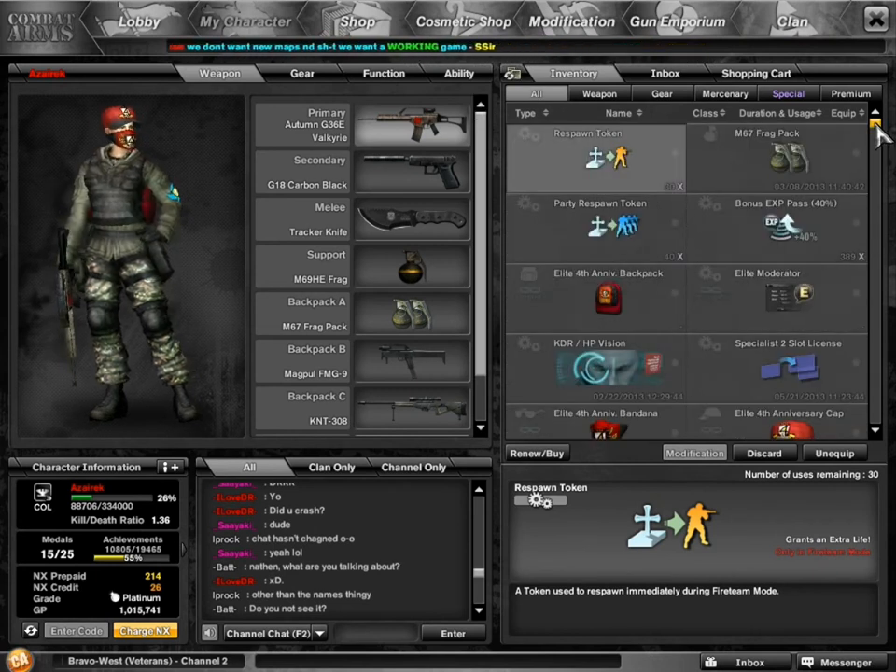
Browse mercenaries including Codename Raven, then premium items, and return to the lobby.
scroll("down", 3)
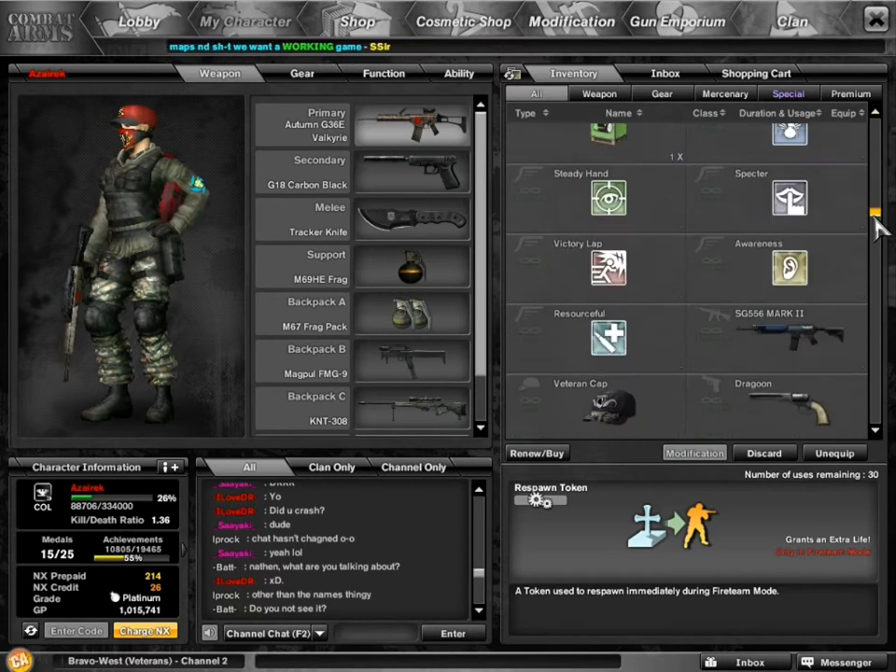
scroll("down", 3)
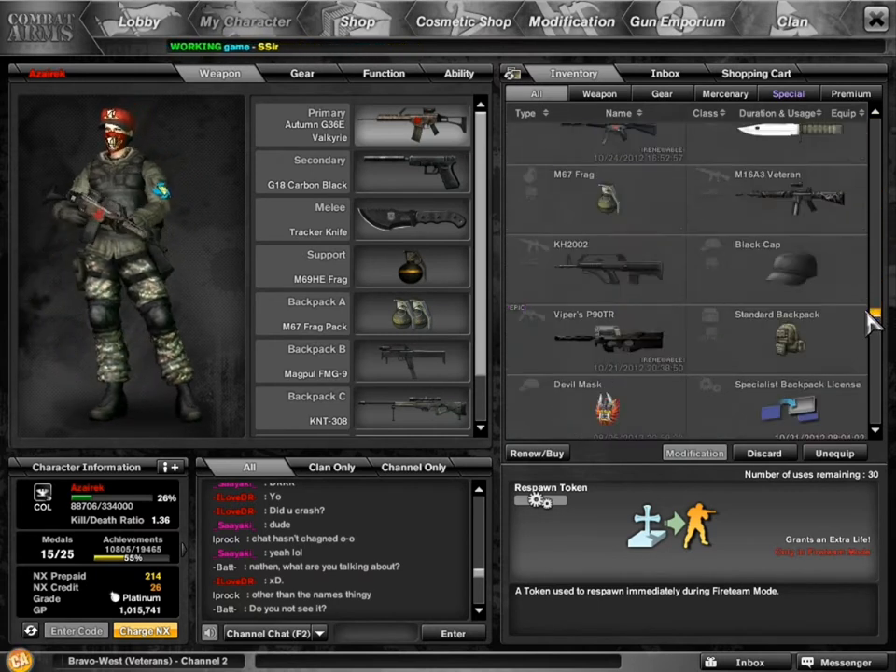
left_click(725, 94)
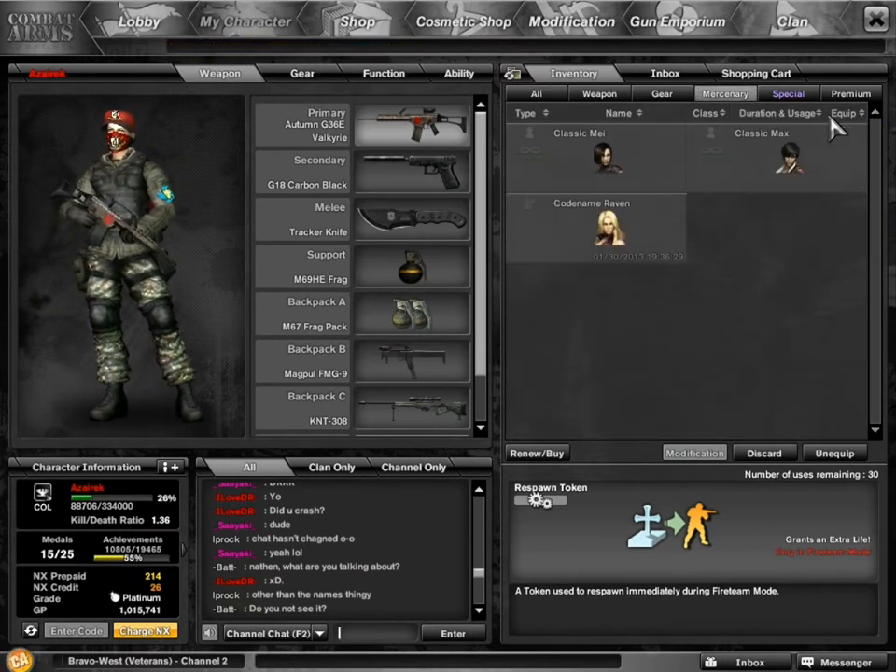
left_click(592, 228)
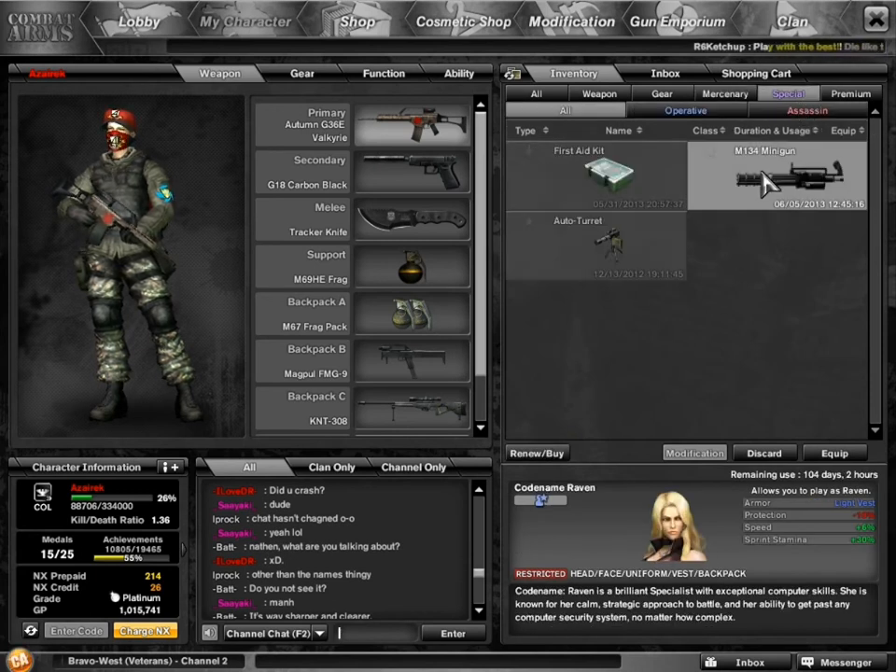
left_click(821, 110)
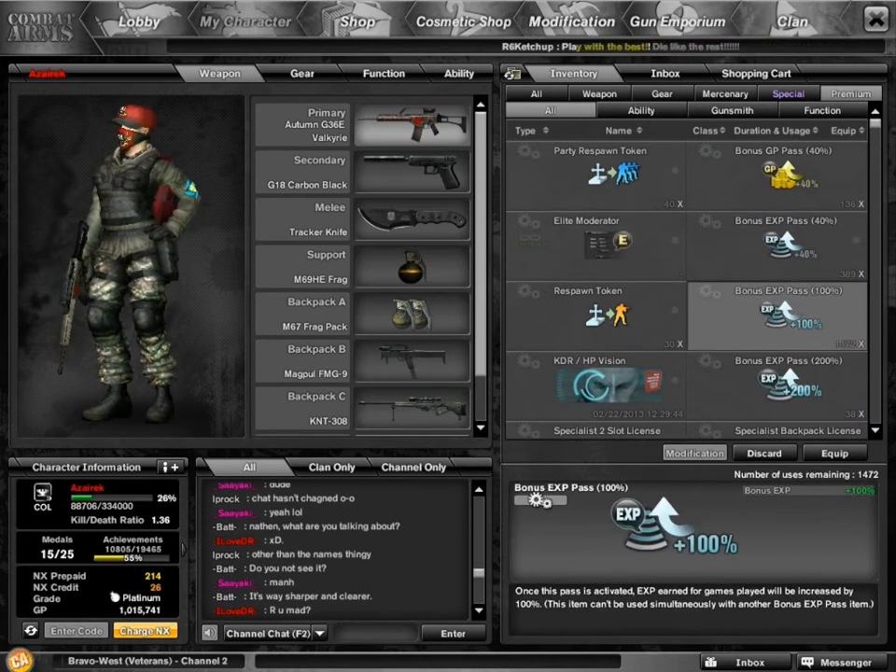
left_click(138, 21)
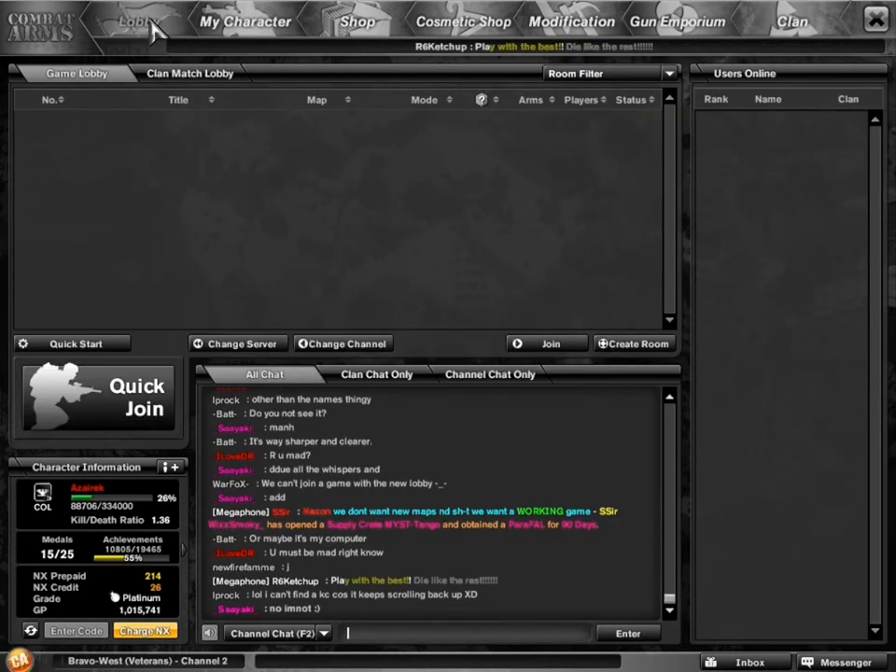